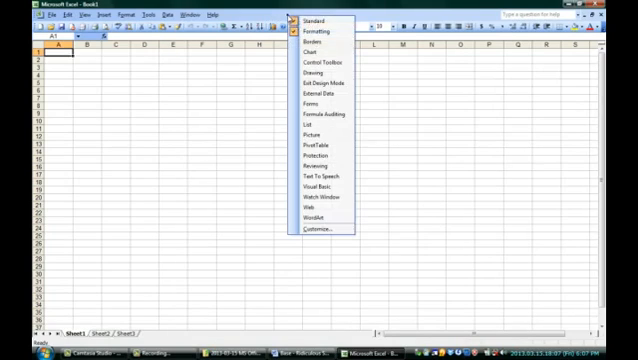
mouse_move(320, 231)
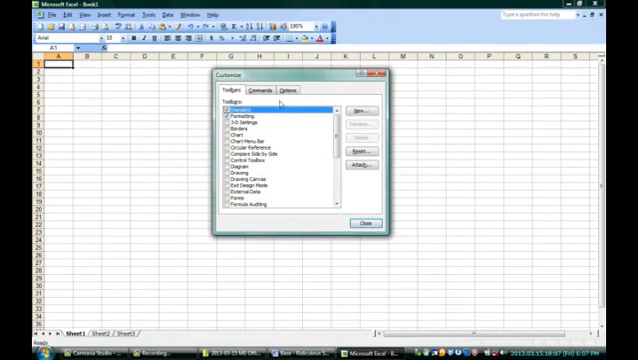
Browse the Commands and Options pages of the Customize dialog, then return to Toolbars.
left_click(264, 89)
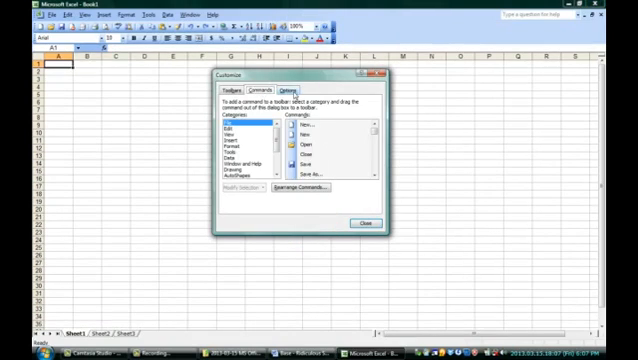
left_click(236, 99)
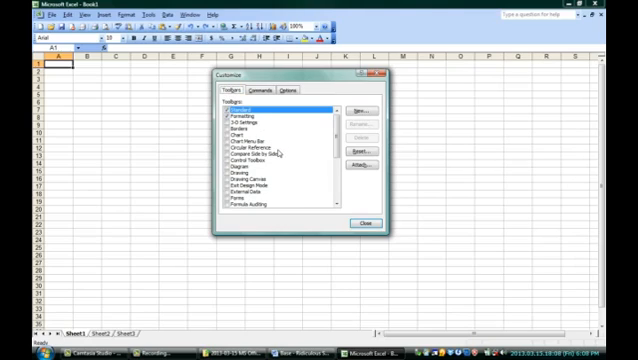
left_click(452, 351)
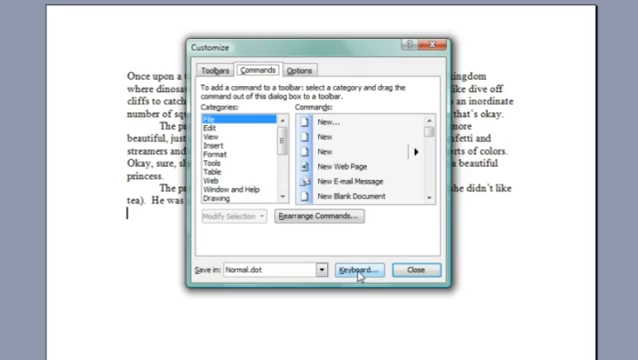
In Customize Keyboard, browse Table's AutoFitFixed, then select Edit's EditCut to see its shortcuts.
left_click(368, 270)
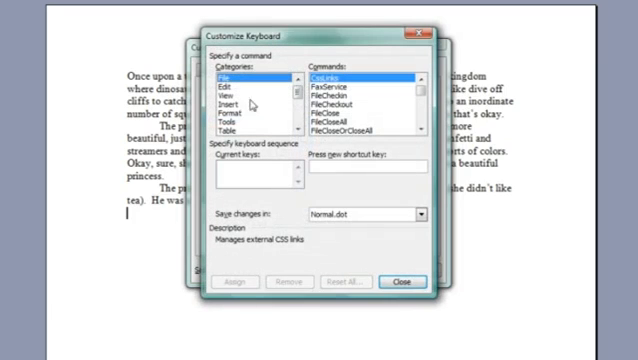
left_click(237, 128)
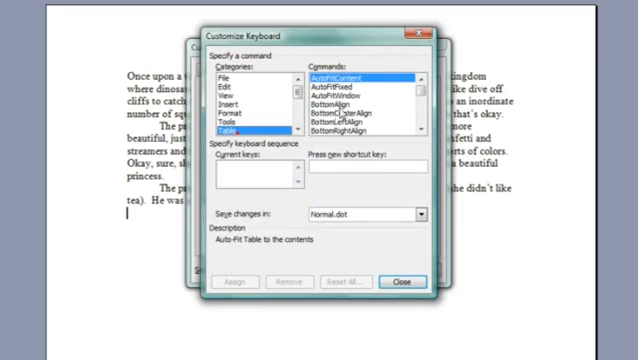
left_click(340, 85)
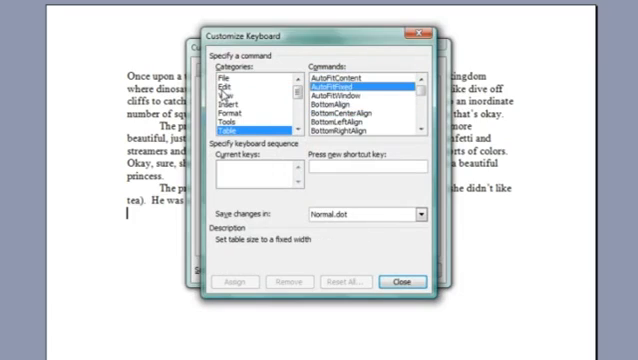
left_click(233, 83)
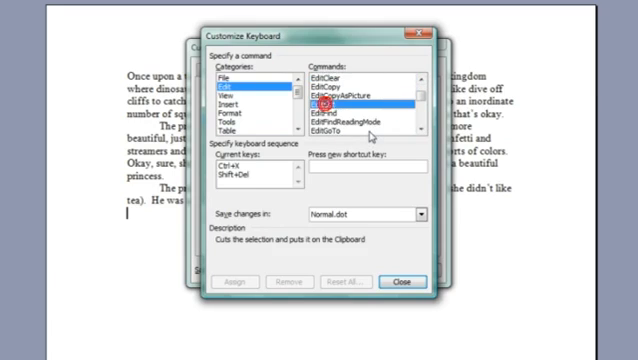
left_click(329, 103)
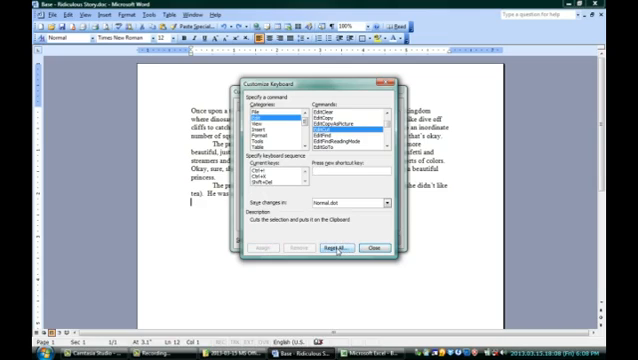
Reset all keyboard assignments to their defaults and confirm with Yes.
left_click(363, 245)
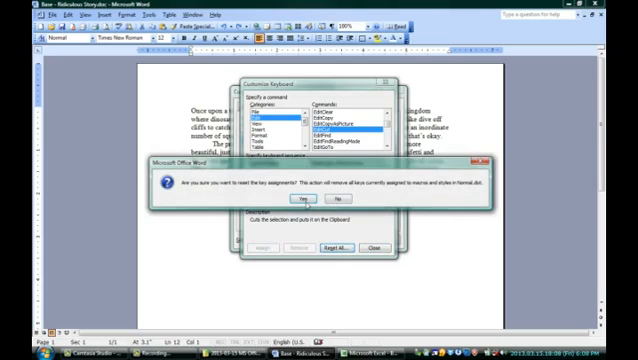
left_click(296, 198)
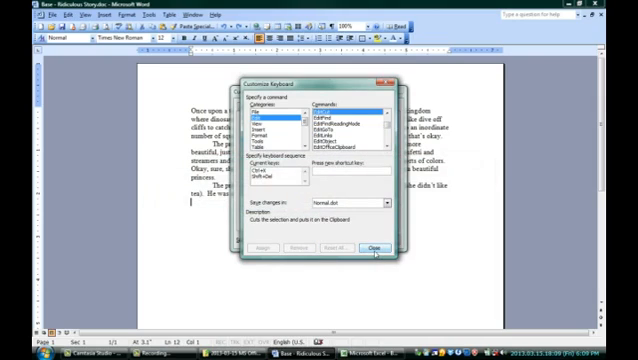